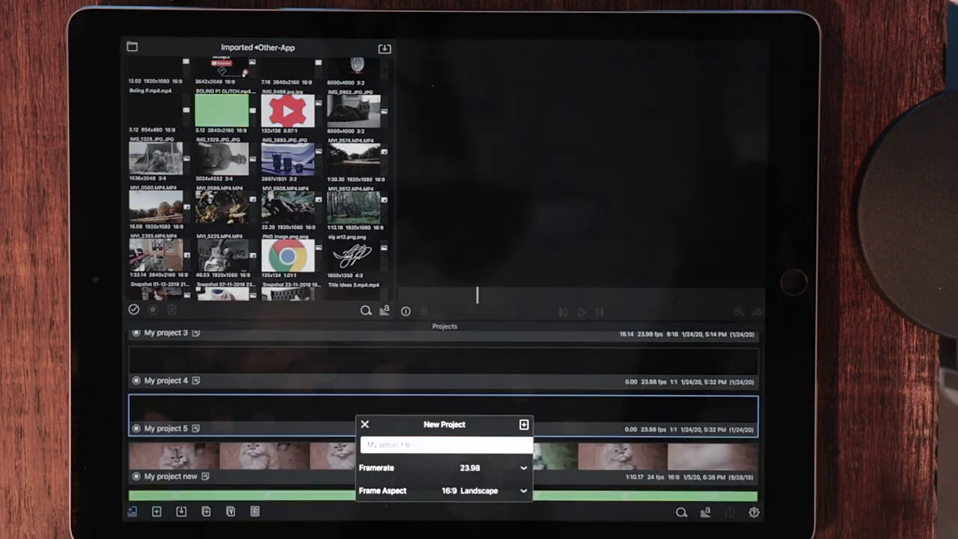
Choose the 1:1 Square frame aspect for the new project
{"action": "left_click", "coordinate": [446, 444]}
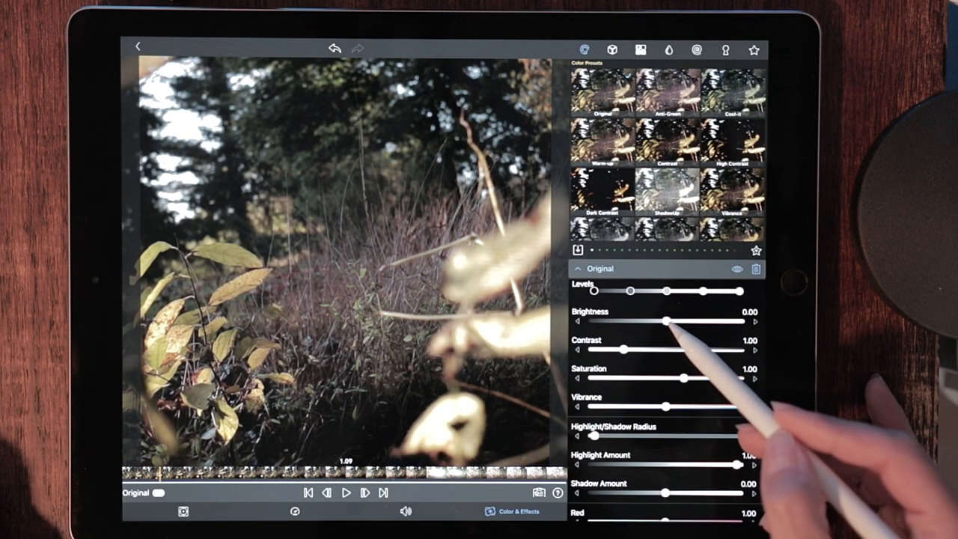
Raise the forest clip's brightness and contrast, lower saturation, set vibrance slightly negative, and browse LUT presets
{"action": "left_click_drag", "start_coordinate": [670, 321], "coordinate": [677, 320]}
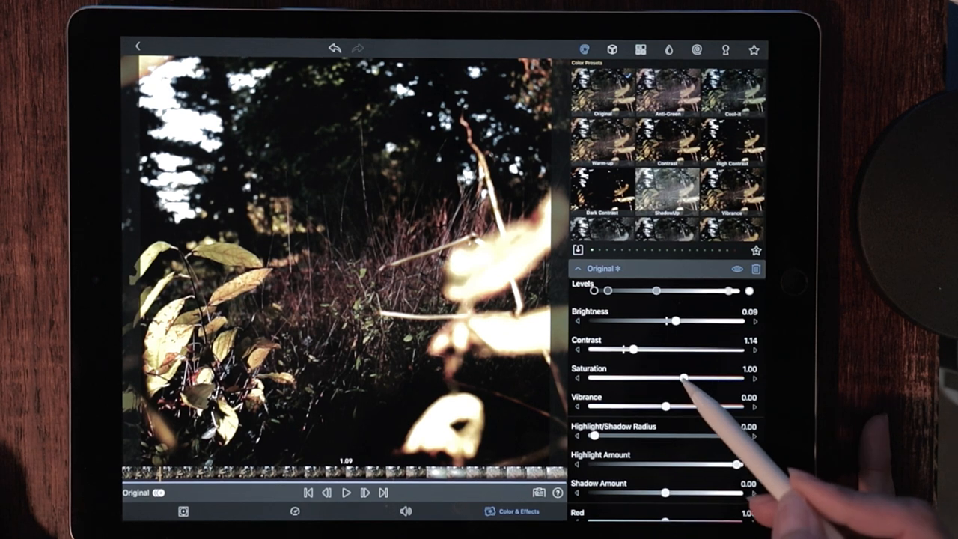
{"action": "left_click_drag", "start_coordinate": [686, 380], "coordinate": [680, 379]}
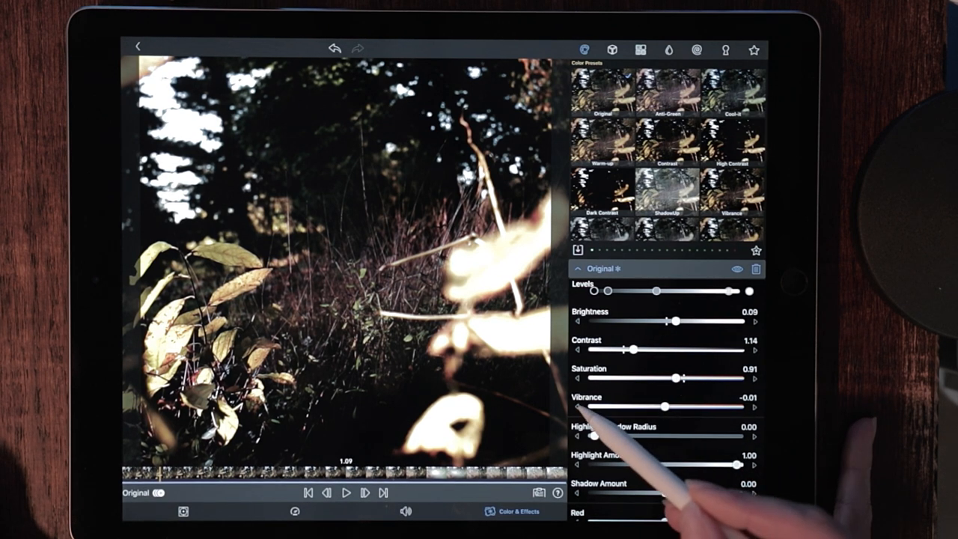
{"action": "left_click_drag", "start_coordinate": [681, 407], "coordinate": [587, 407]}
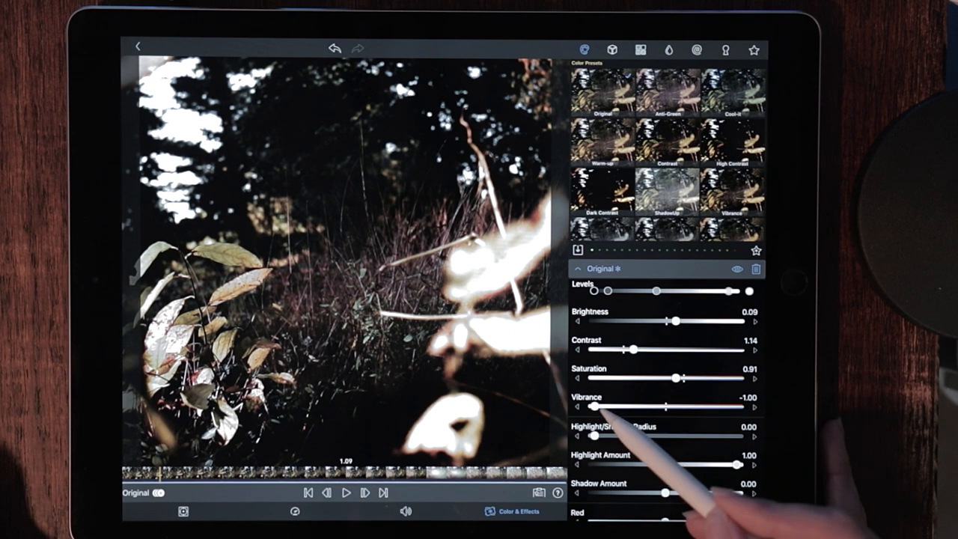
{"action": "left_click_drag", "start_coordinate": [592, 406], "coordinate": [662, 407]}
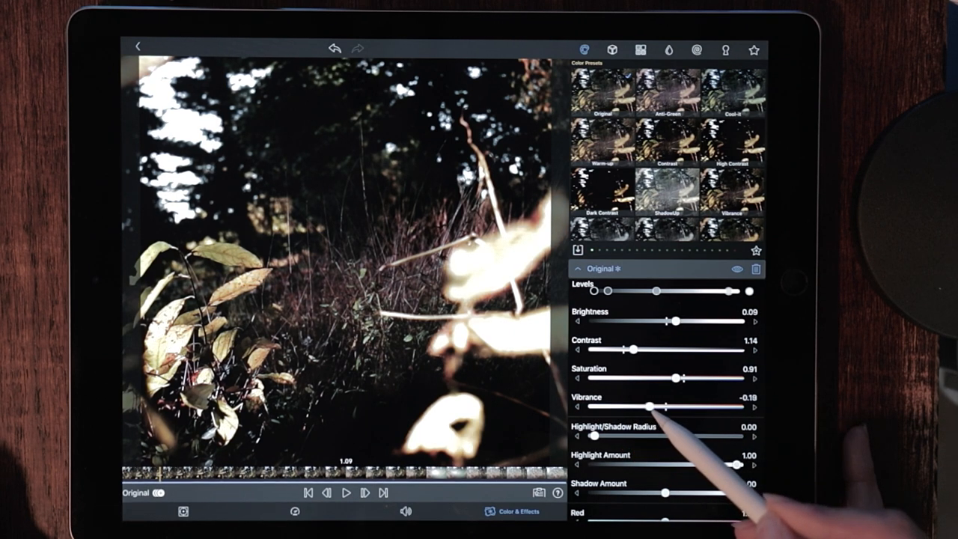
{"action": "left_click_drag", "start_coordinate": [655, 406], "coordinate": [662, 406]}
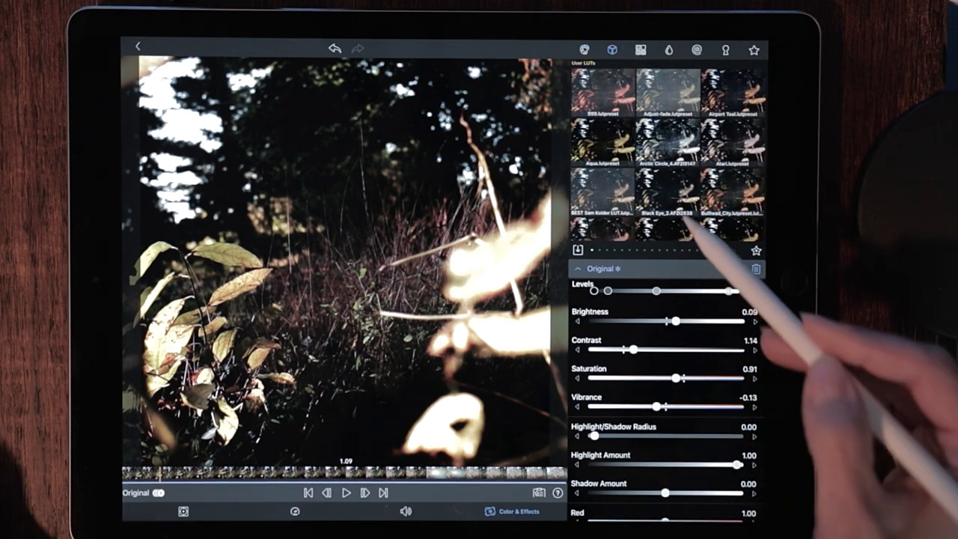
{"action": "scroll", "scroll_direction": "down", "scroll_amount": 3}
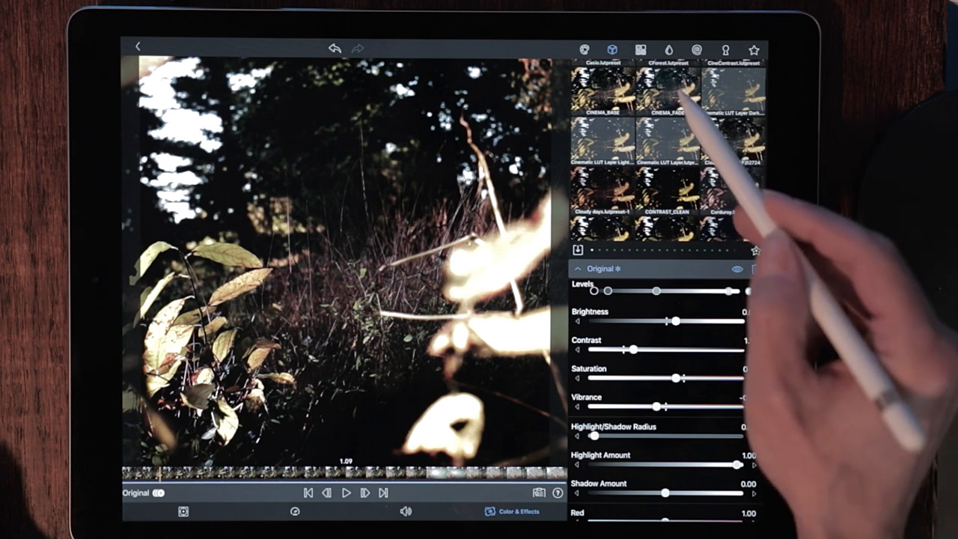
{"action": "left_click", "coordinate": [666, 90]}
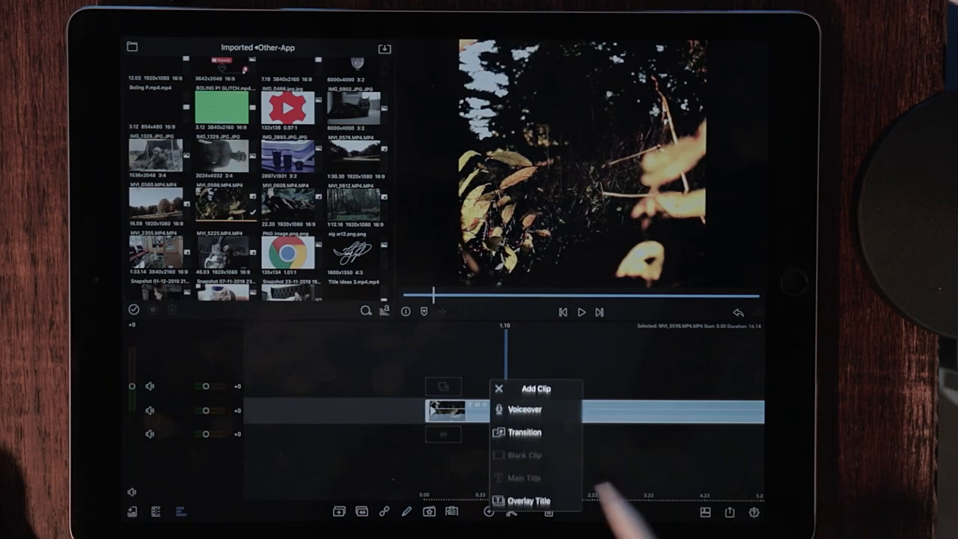
Add an overlay title and replace its placeholder text with BUY TICKETS
{"action": "left_click", "coordinate": [527, 500]}
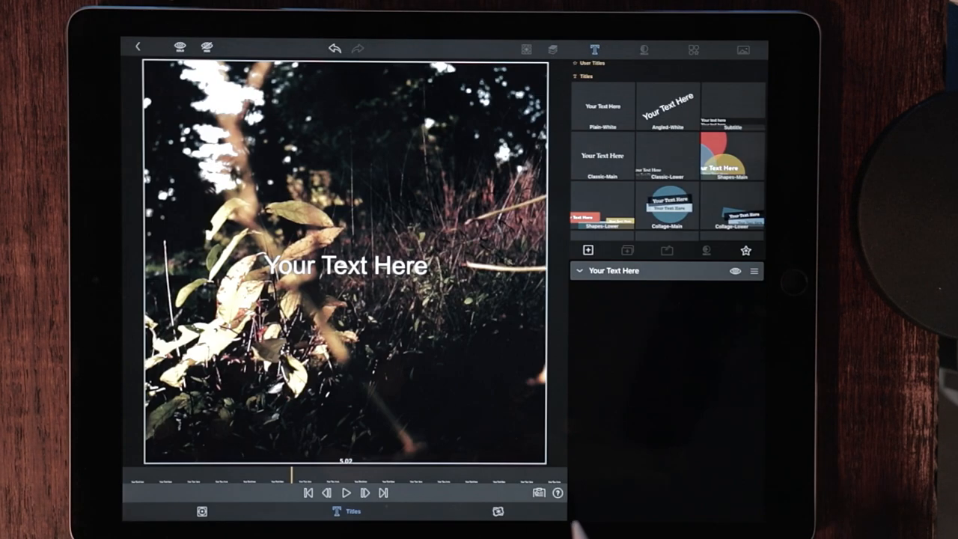
{"action": "left_click", "coordinate": [644, 50]}
{"action": "type", "text": "BUY TICKETS"}
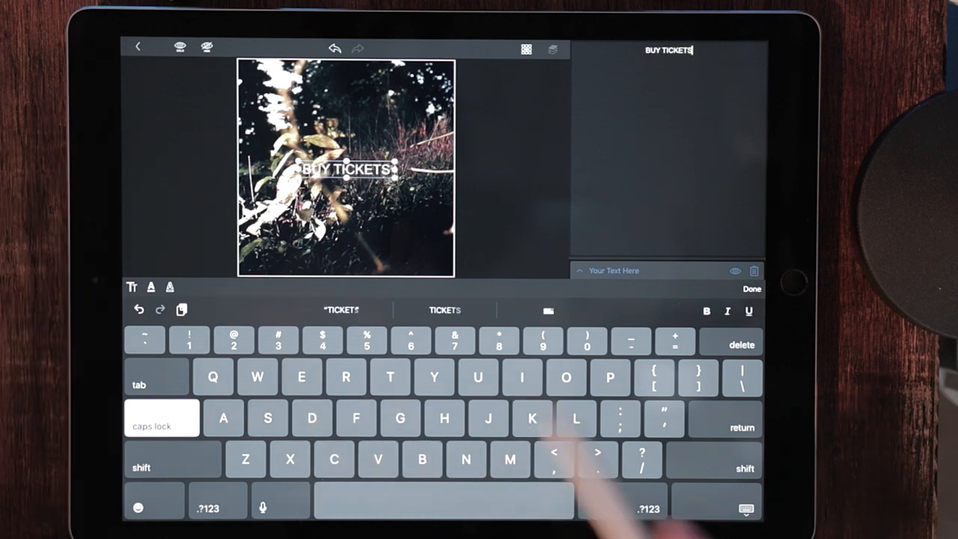
{"action": "left_click", "coordinate": [752, 289]}
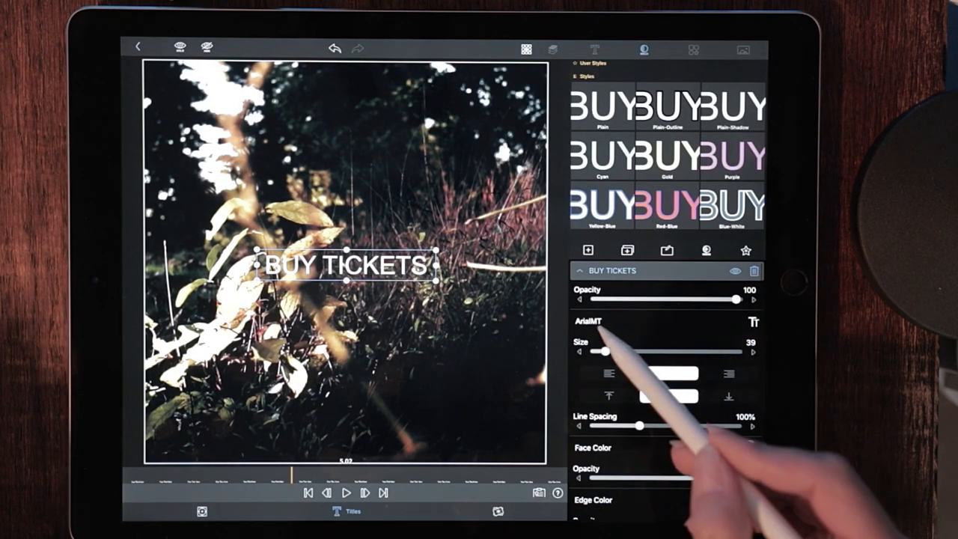
Make the title Avenir-Black at size 89 with a pale green face colour
{"action": "left_click", "coordinate": [591, 322]}
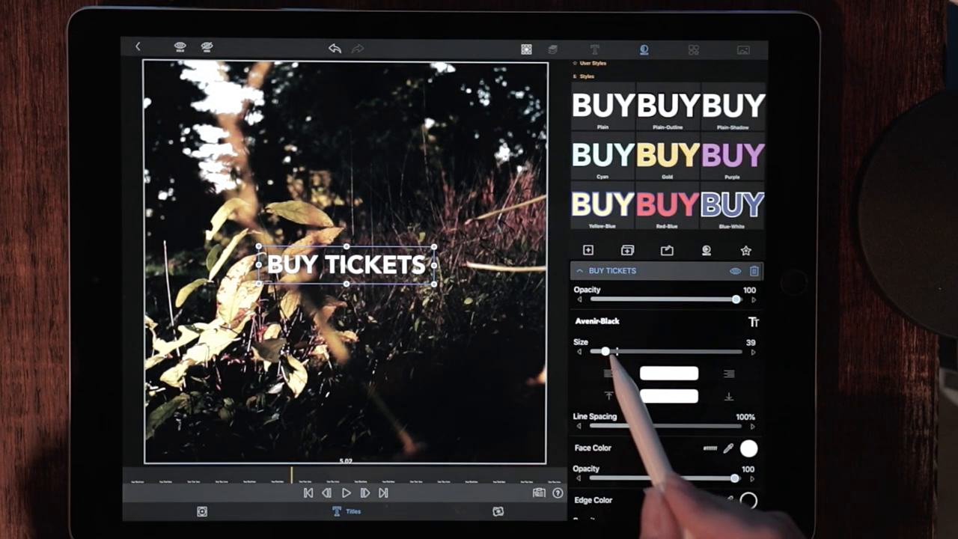
{"action": "left_click_drag", "start_coordinate": [600, 352], "coordinate": [621, 352]}
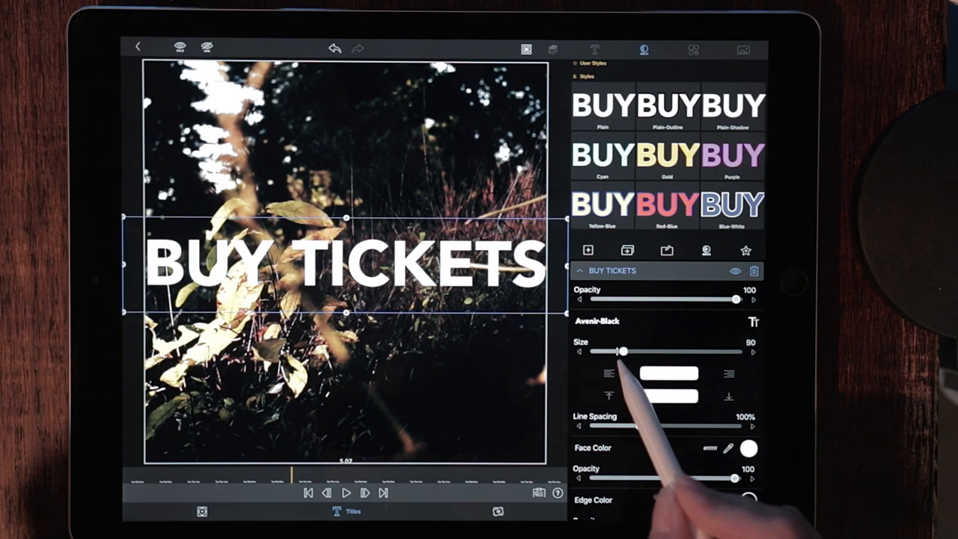
{"action": "left_click_drag", "start_coordinate": [625, 352], "coordinate": [621, 351]}
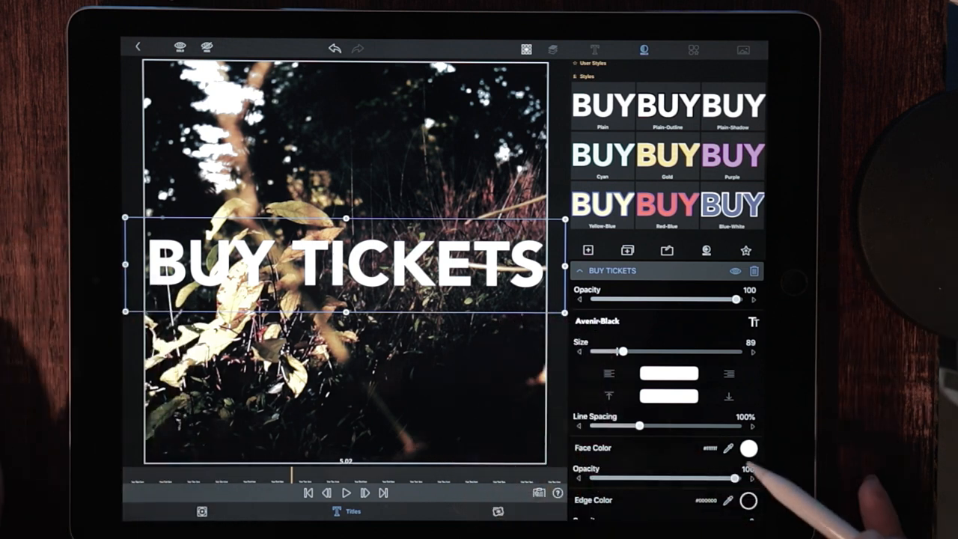
{"action": "left_click", "coordinate": [749, 449]}
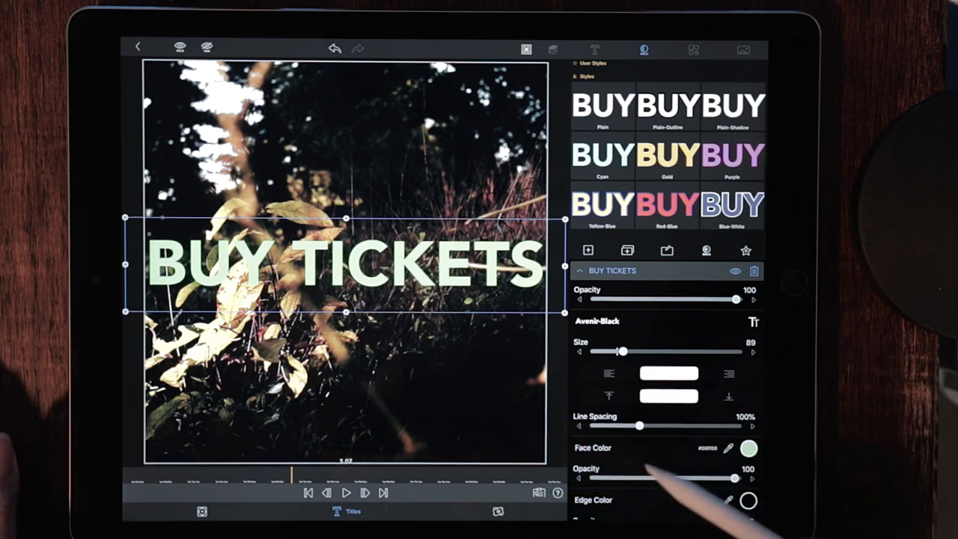
Give the letters a white edge colour with a thin edge width
{"action": "scroll", "scroll_direction": "down", "scroll_amount": 3}
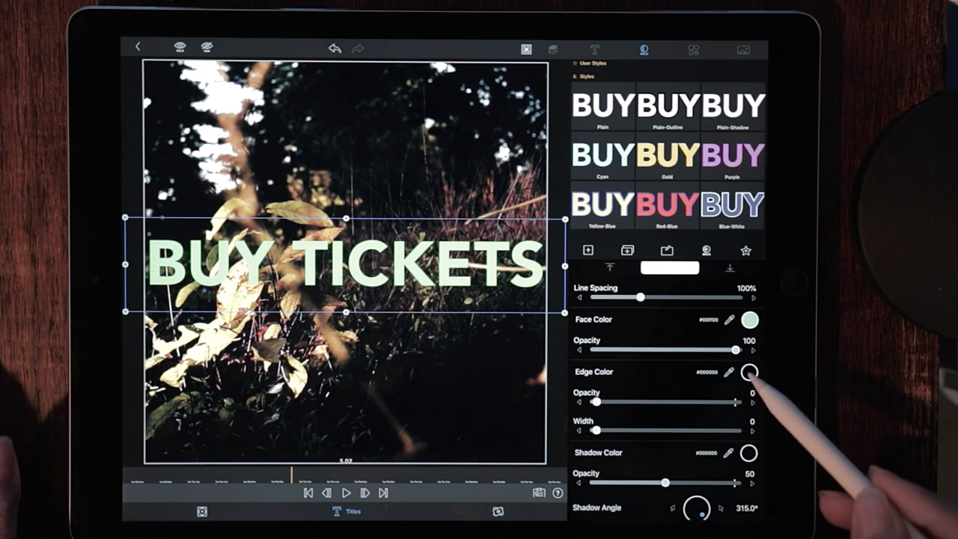
{"action": "left_click", "coordinate": [747, 371]}
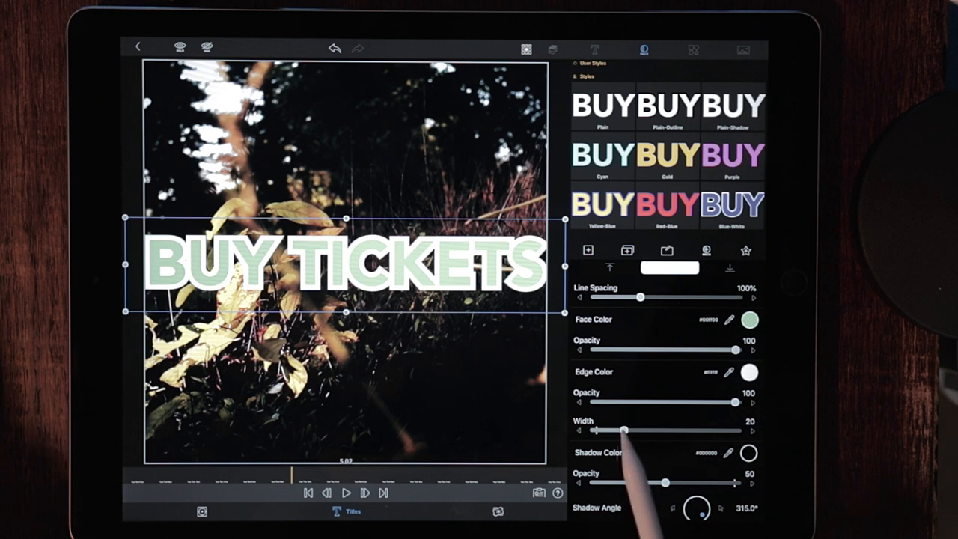
{"action": "left_click_drag", "start_coordinate": [627, 429], "coordinate": [607, 430]}
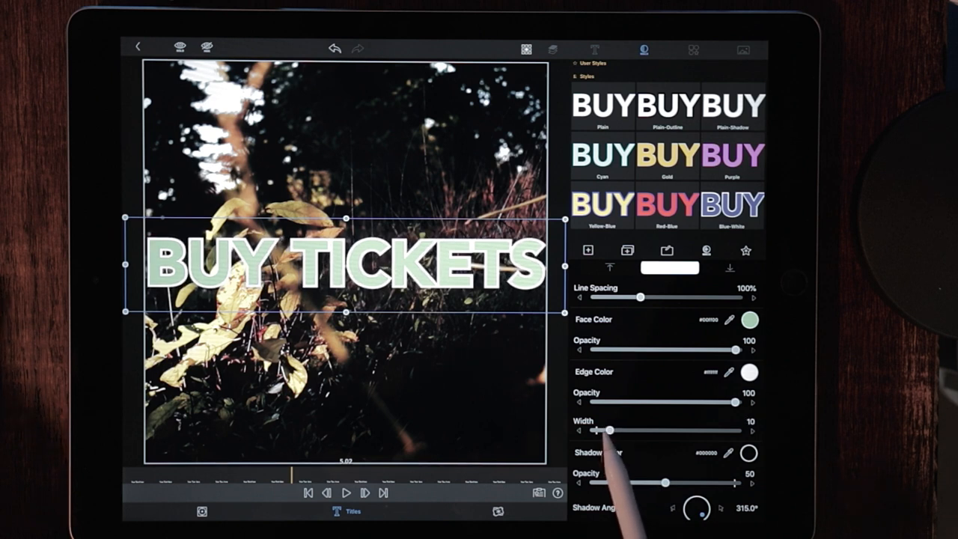
{"action": "left_click_drag", "start_coordinate": [610, 430], "coordinate": [603, 429]}
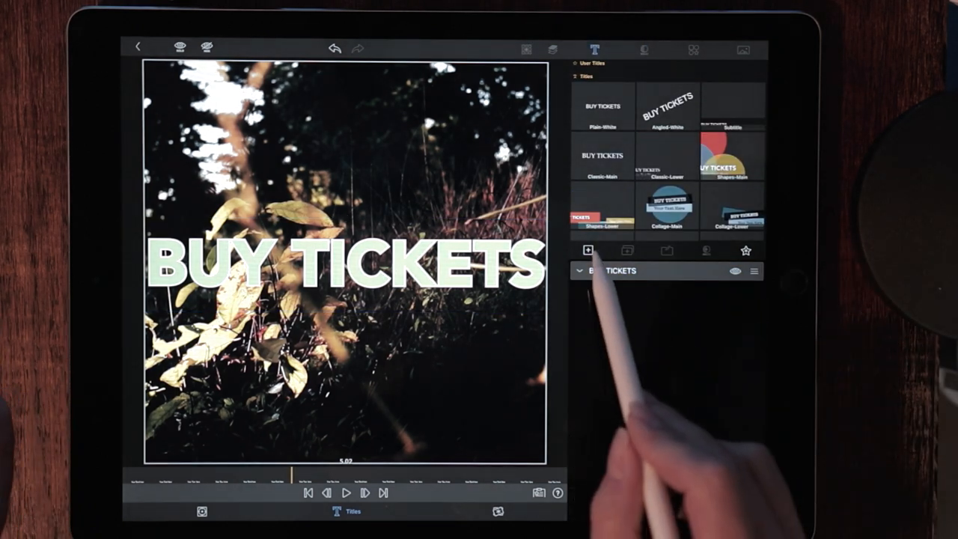
Add a black square shape layer and scale it up to fill the frame
{"action": "left_click", "coordinate": [589, 251]}
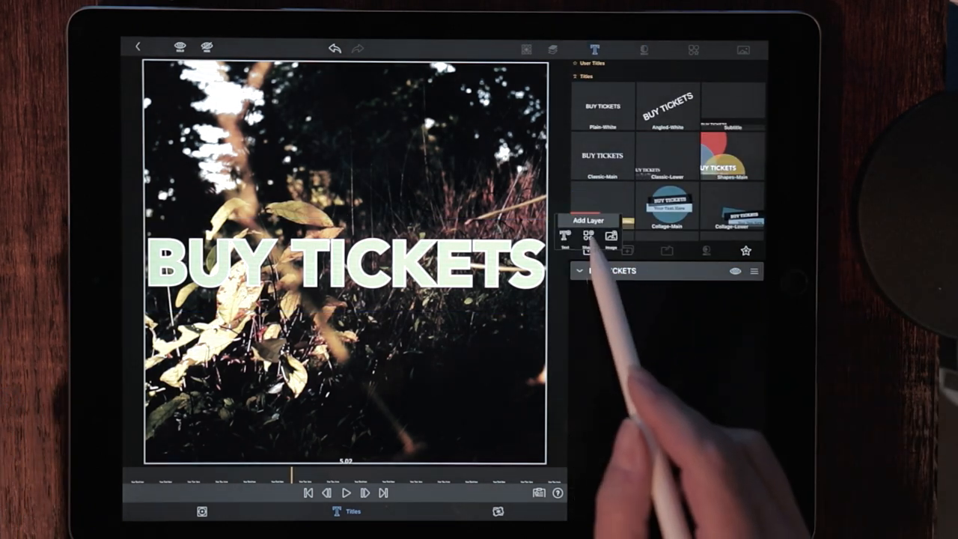
{"action": "left_click", "coordinate": [588, 236]}
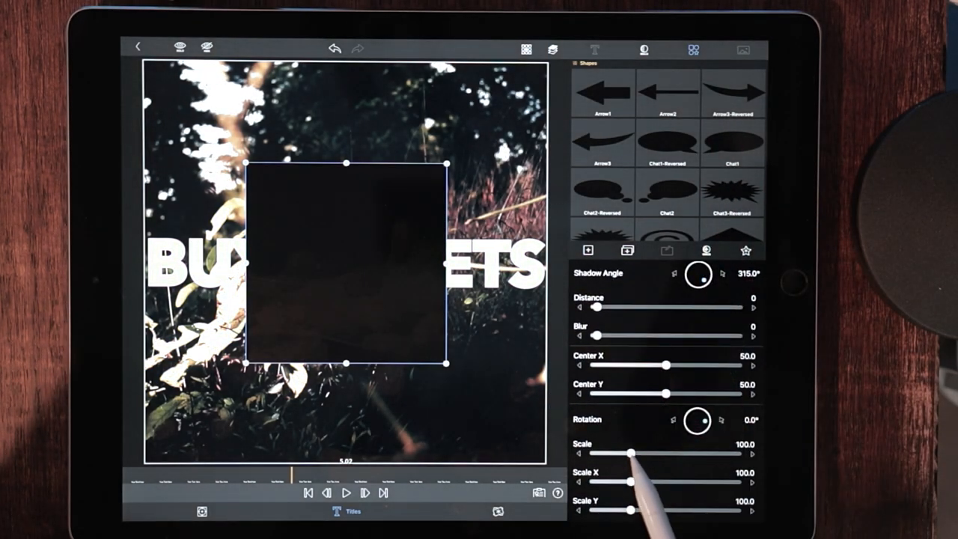
{"action": "left_click_drag", "start_coordinate": [629, 454], "coordinate": [667, 455]}
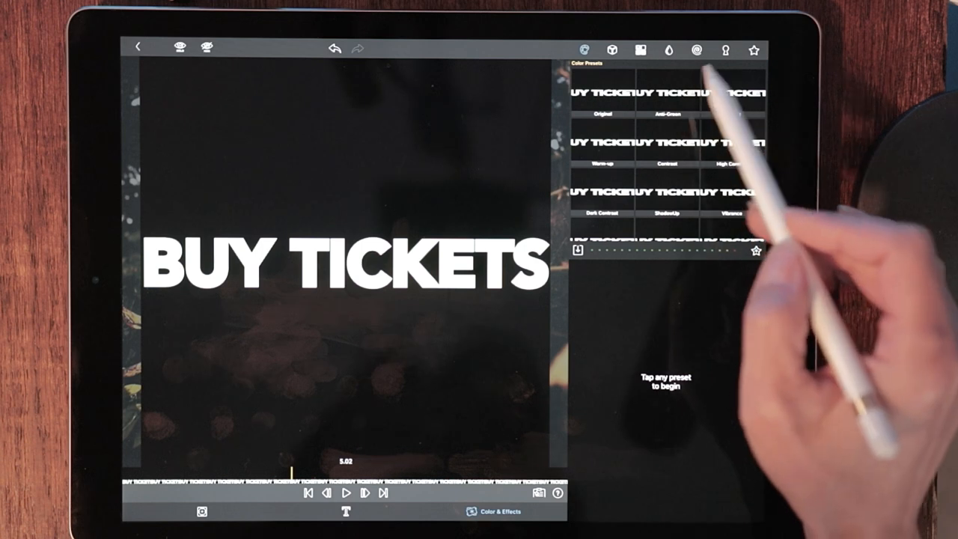
Apply a Light Luma Key and lower its brightness range to about 62
{"action": "left_click", "coordinate": [698, 50]}
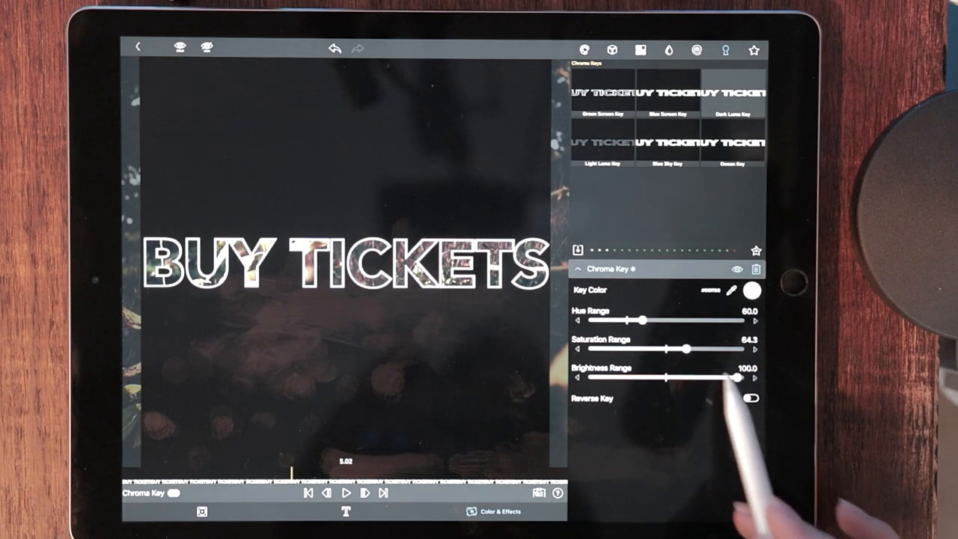
{"action": "left_click_drag", "start_coordinate": [732, 378], "coordinate": [684, 377]}
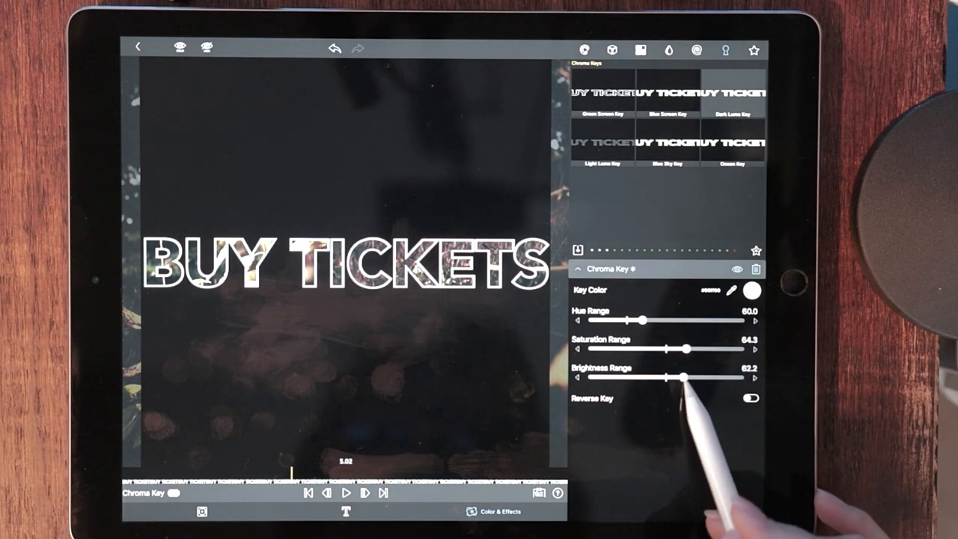
{"action": "left_click_drag", "start_coordinate": [624, 319], "coordinate": [657, 320]}
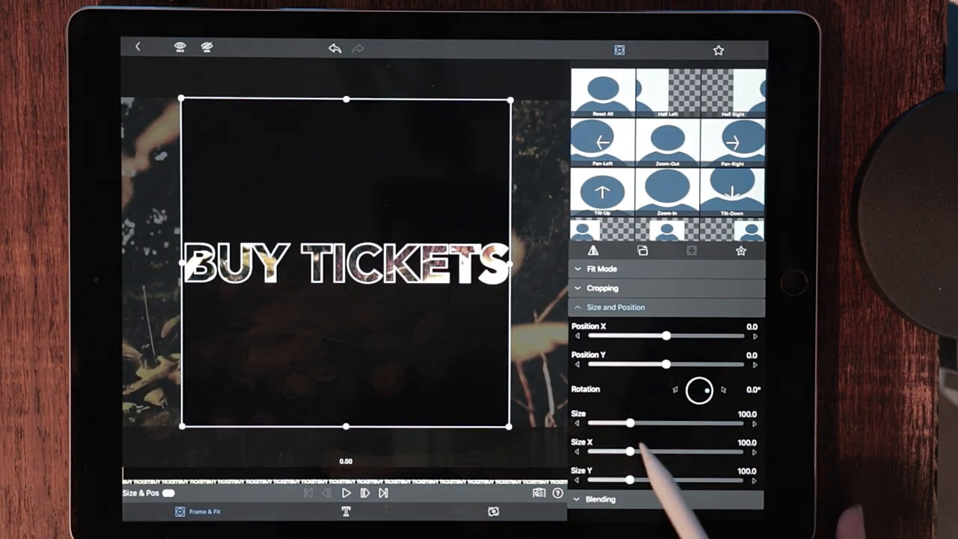
At 0.00 set the title Size to about 352 and Position X to 250 so BUY fills the square
{"action": "left_click_drag", "start_coordinate": [632, 423], "coordinate": [640, 423]}
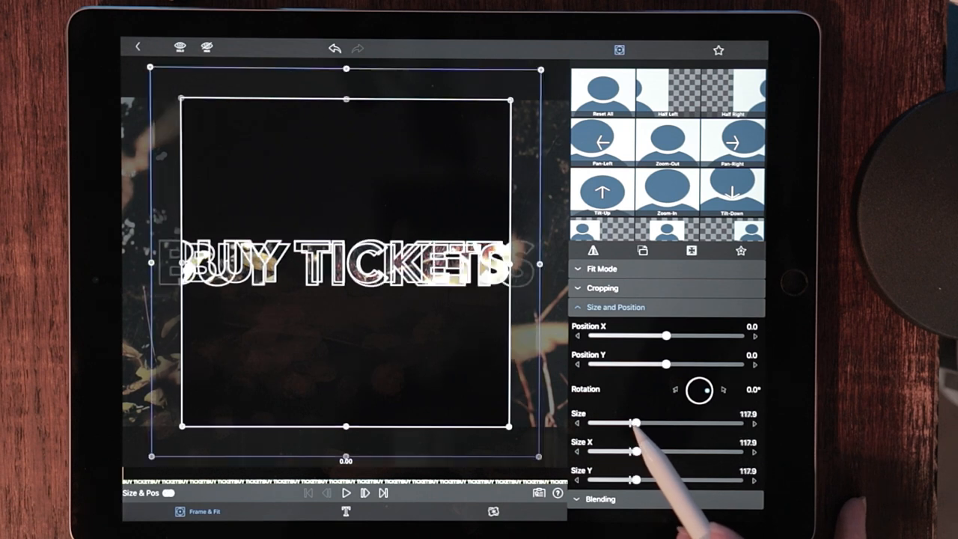
{"action": "left_click_drag", "start_coordinate": [636, 424], "coordinate": [734, 425]}
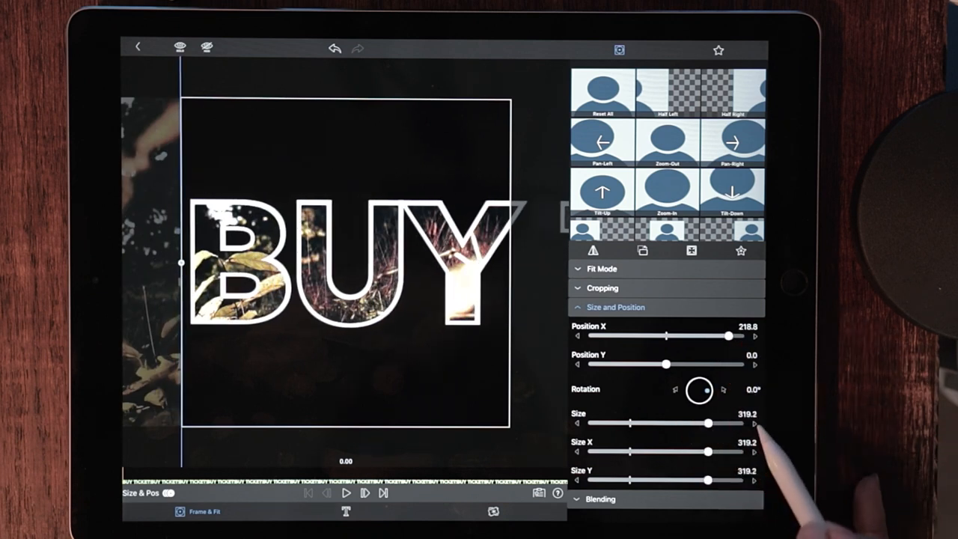
{"action": "left_click_drag", "start_coordinate": [708, 424], "coordinate": [733, 424]}
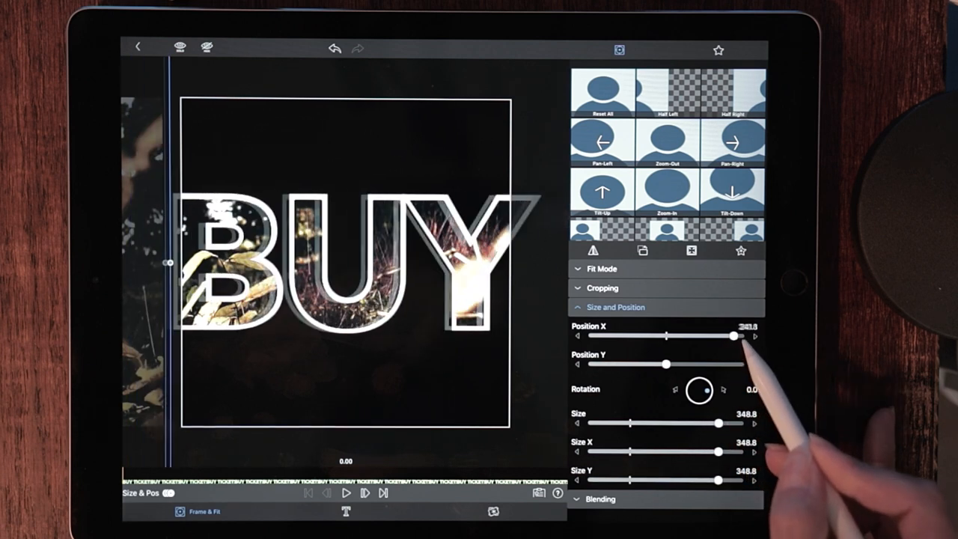
{"action": "left_click_drag", "start_coordinate": [732, 336], "coordinate": [741, 336]}
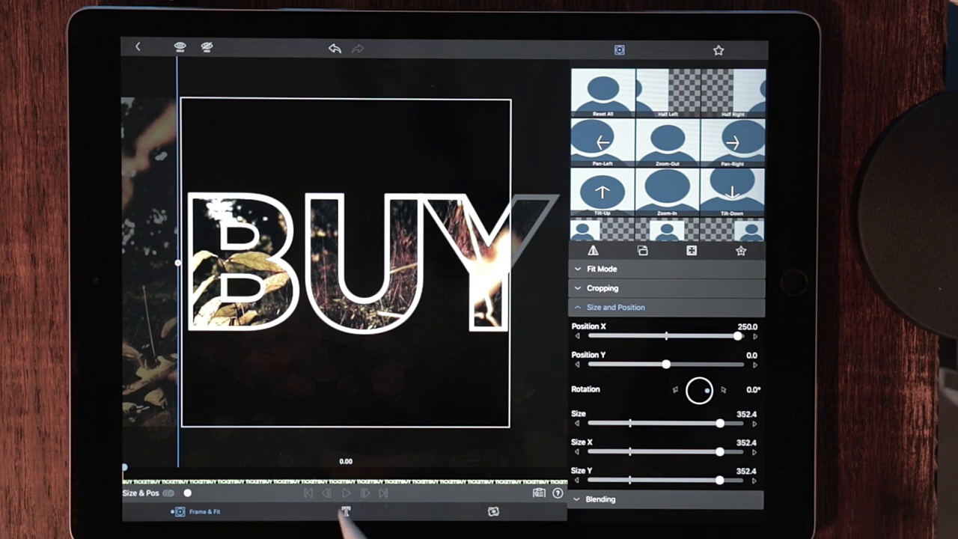
{"action": "left_click", "coordinate": [345, 493]}
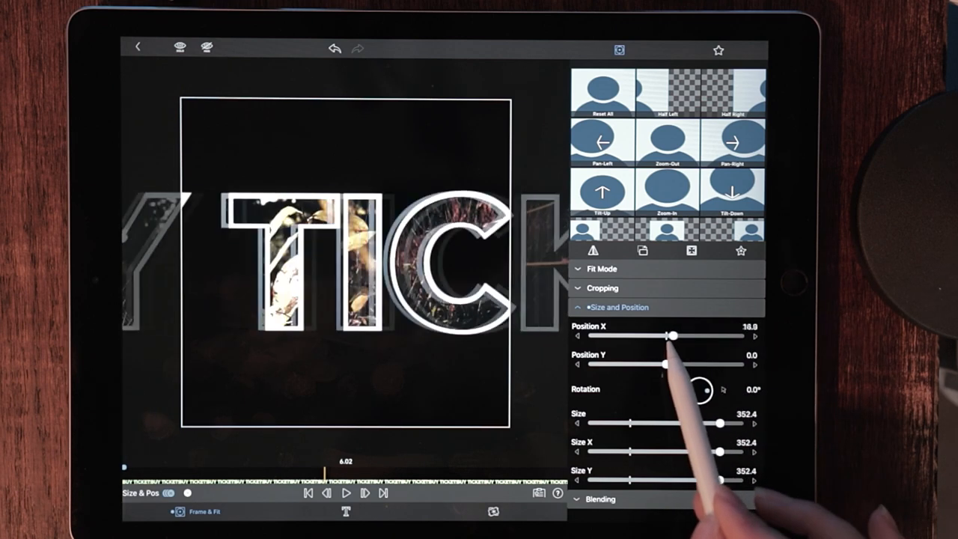
At 6.02 s drag Position X left to add a keyframe sliding toward TICKETS
{"action": "left_click_drag", "start_coordinate": [672, 336], "coordinate": [613, 336]}
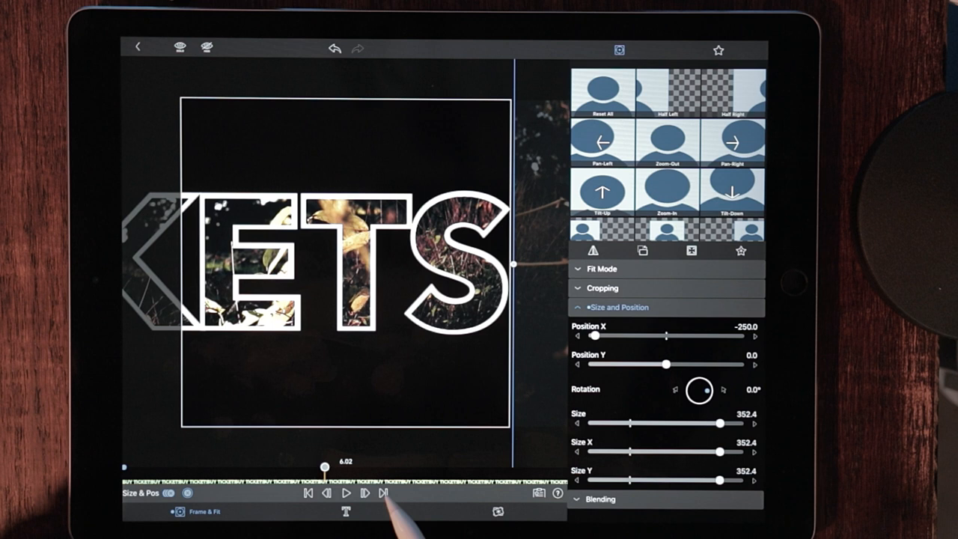
Step to 7.04 s for the zoom-through keyframe with Size ~4656 and Position X ~-3380
{"action": "left_click", "coordinate": [366, 494]}
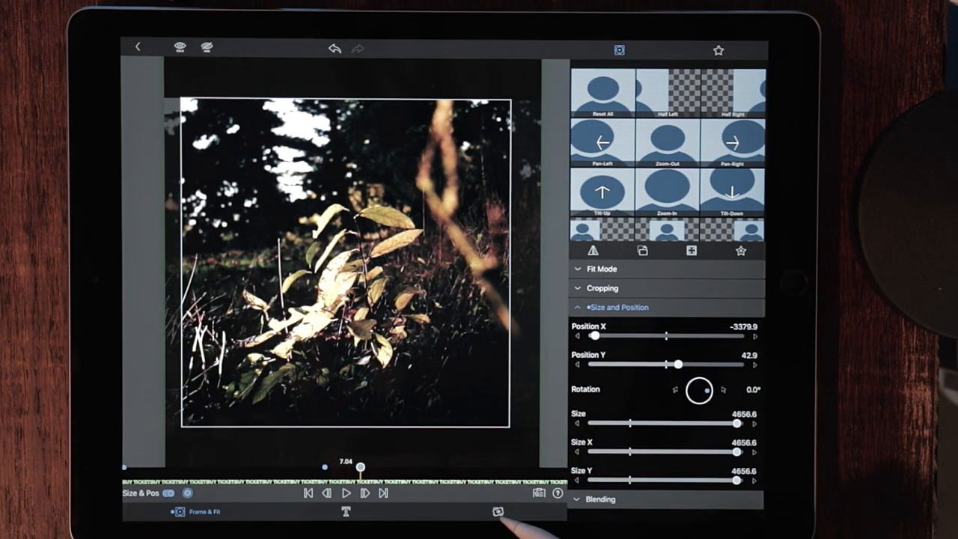
Raise the chroma key's brightness range to 84.7 and play back the title animation
{"action": "left_click", "coordinate": [498, 511]}
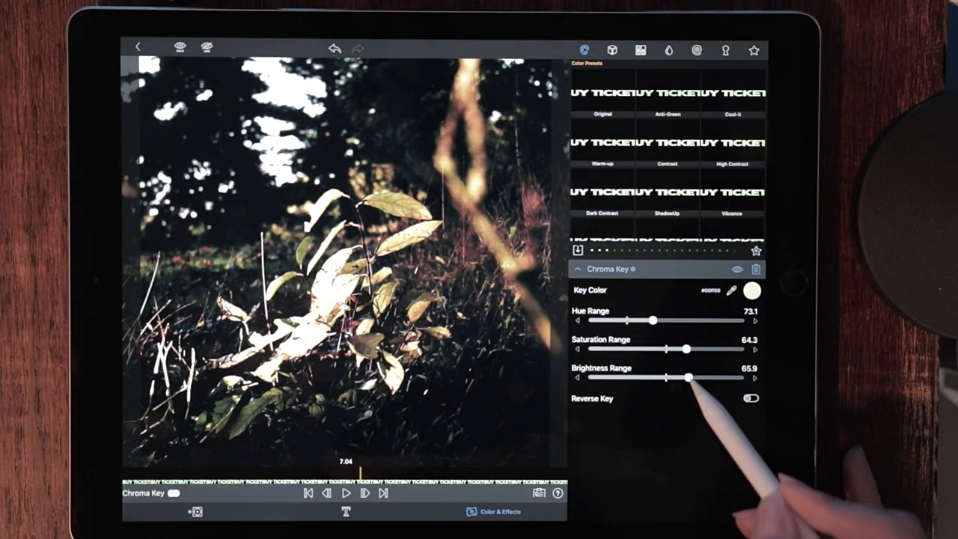
{"action": "left_click_drag", "start_coordinate": [688, 378], "coordinate": [720, 378]}
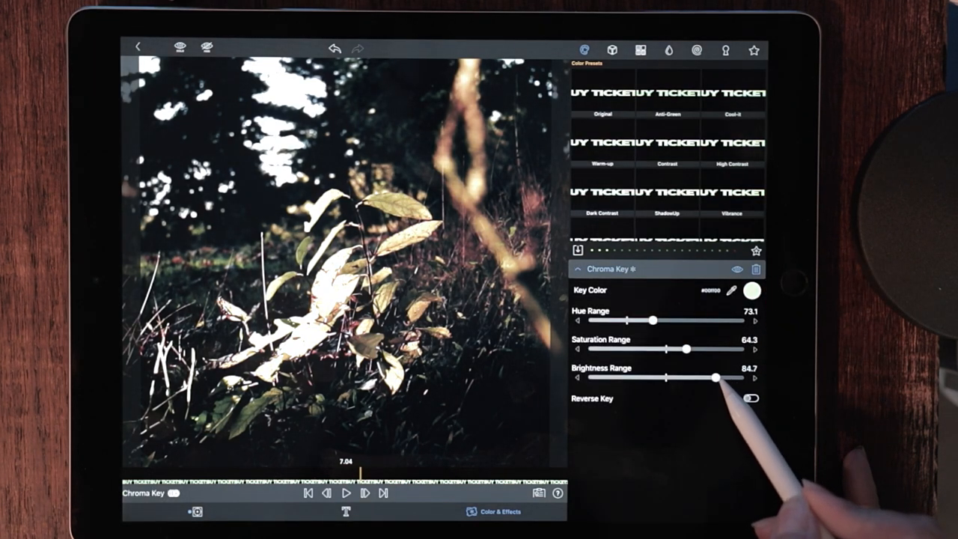
{"action": "left_click_drag", "start_coordinate": [721, 377], "coordinate": [717, 378]}
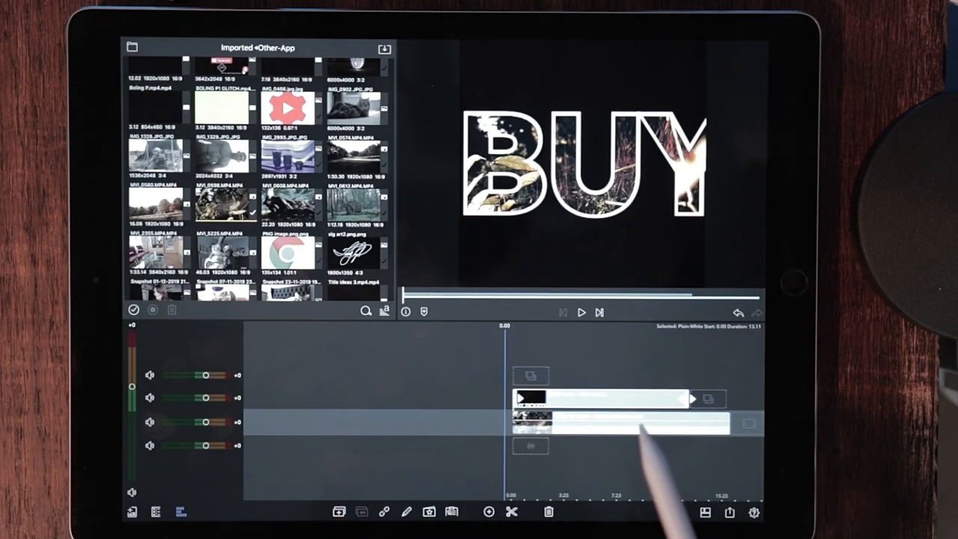
{"action": "left_click", "coordinate": [575, 312]}
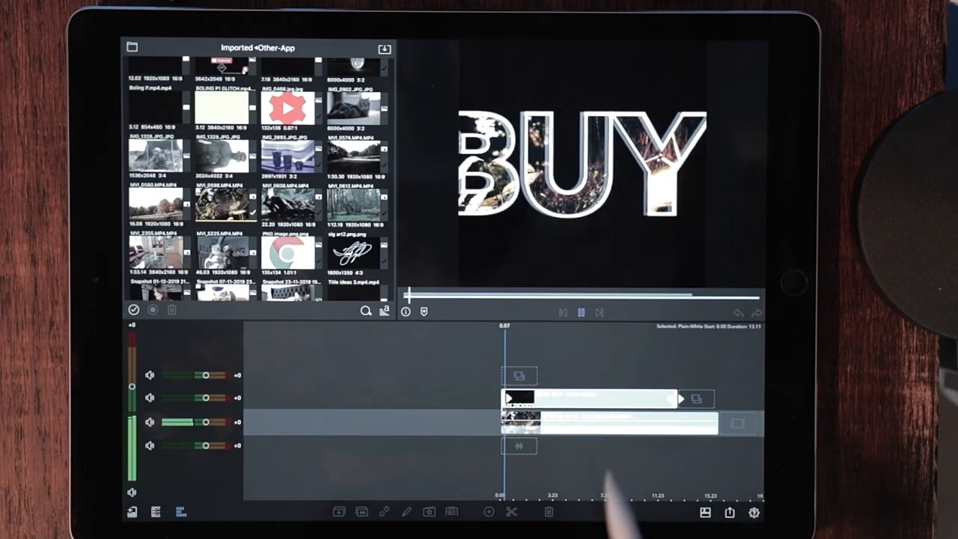